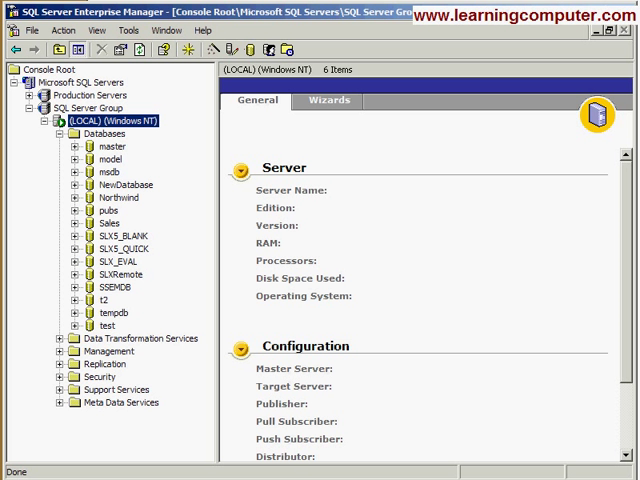
Step: Reach Administrative Tools from the Control Panel to get to Data Sources (ODBC)
{"action": "left_click", "coordinate": [16, 472]}
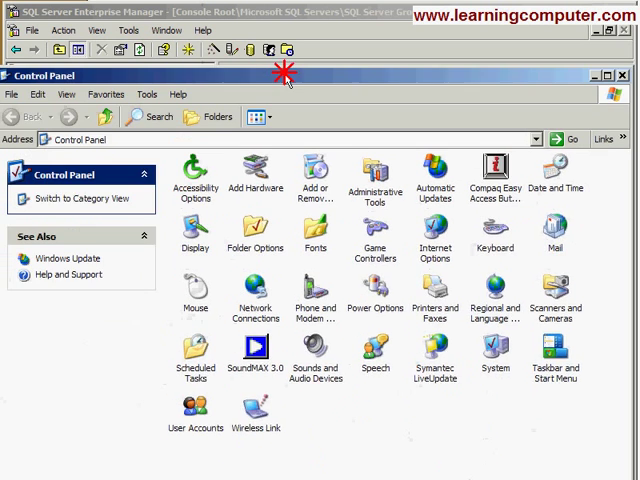
{"action": "left_click", "coordinate": [602, 76]}
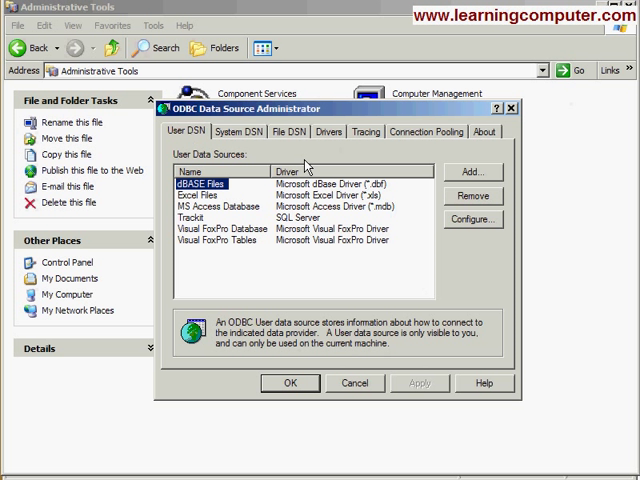
Step: Start a new System DSN using the SQL Server driver, launching its setup wizard
{"action": "left_click", "coordinate": [238, 132]}
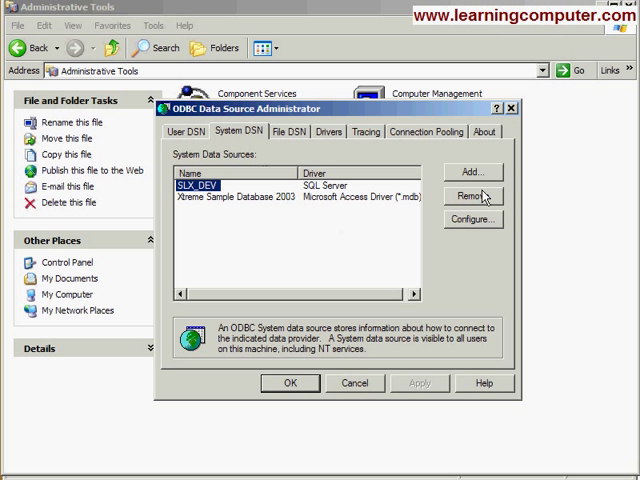
{"action": "left_click", "coordinate": [472, 172]}
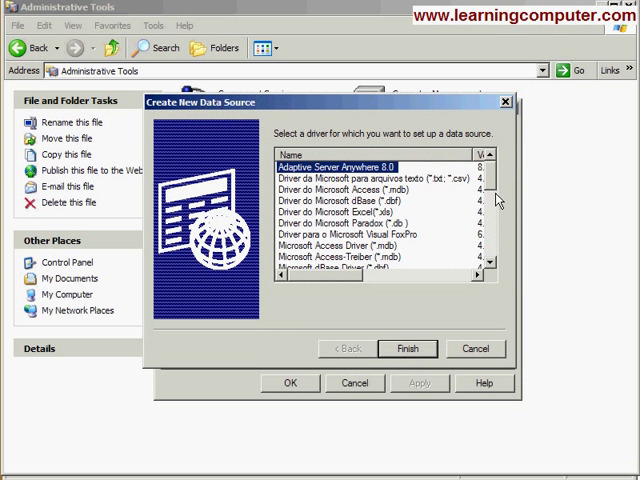
{"action": "scroll", "scroll_direction": "down", "scroll_amount": 3}
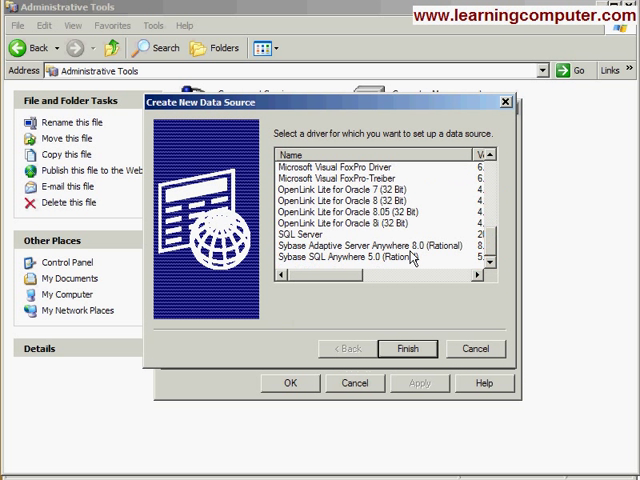
{"action": "left_click", "coordinate": [312, 226]}
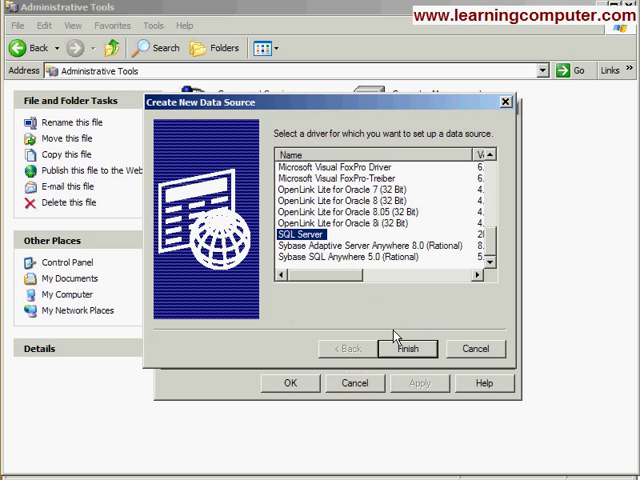
{"action": "left_click", "coordinate": [408, 348]}
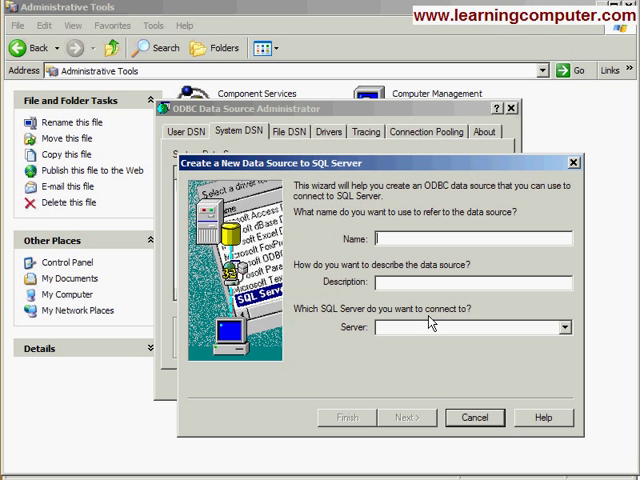
Step: Point the data source at the local server XP-KMUGHA
{"action": "type", "text": "XP"}
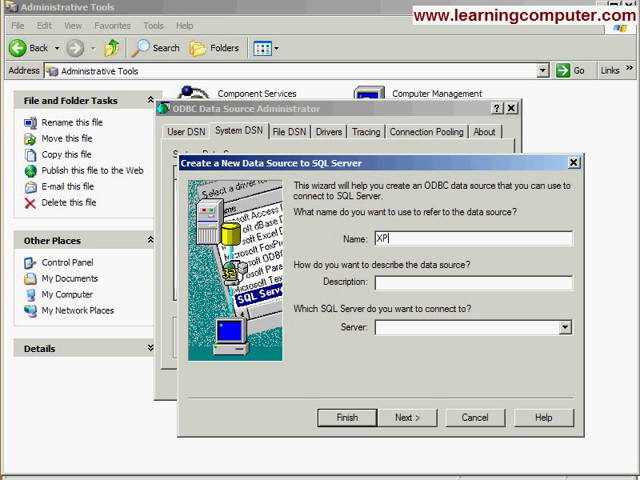
{"action": "type", "text": "-K"}
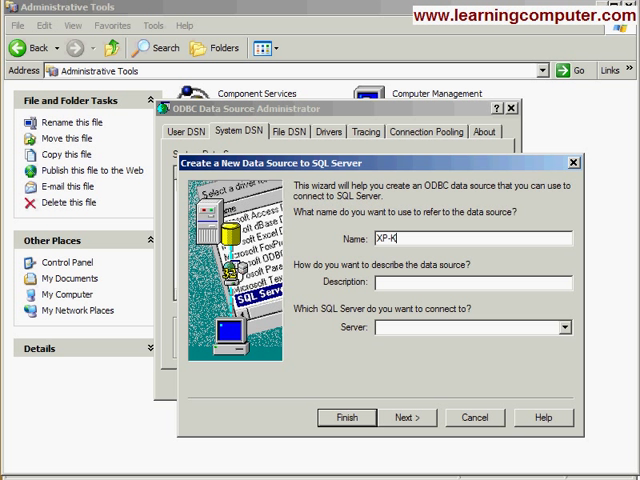
{"action": "type", "text": "MUGHAL"}
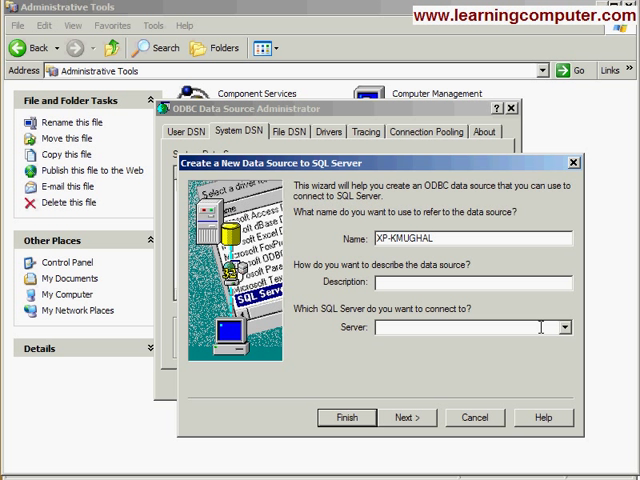
{"action": "left_click", "coordinate": [564, 328]}
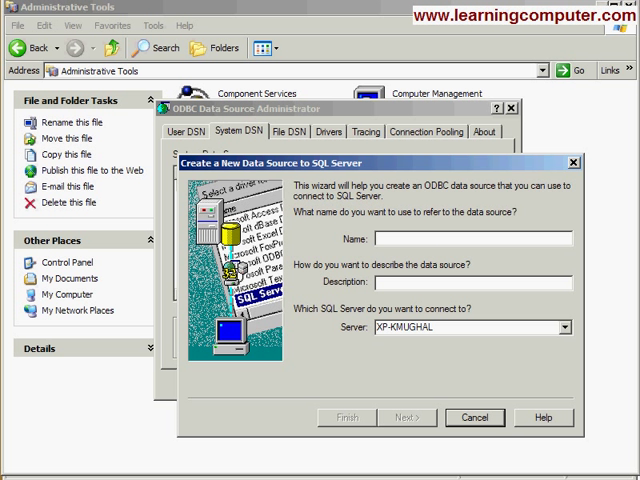
Step: Name the data source Northwind and continue to the next wizard page
{"action": "type", "text": "Nort"}
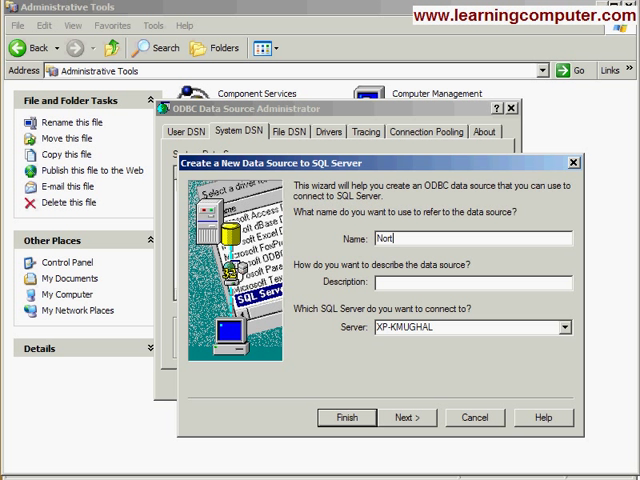
{"action": "type", "text": "hwind"}
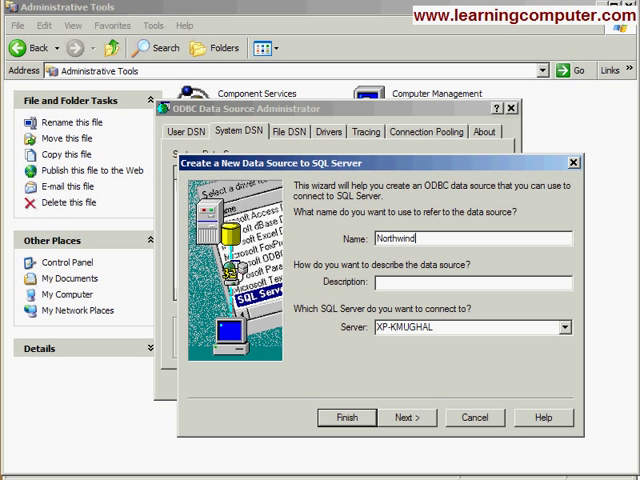
{"action": "left_click", "coordinate": [408, 416]}
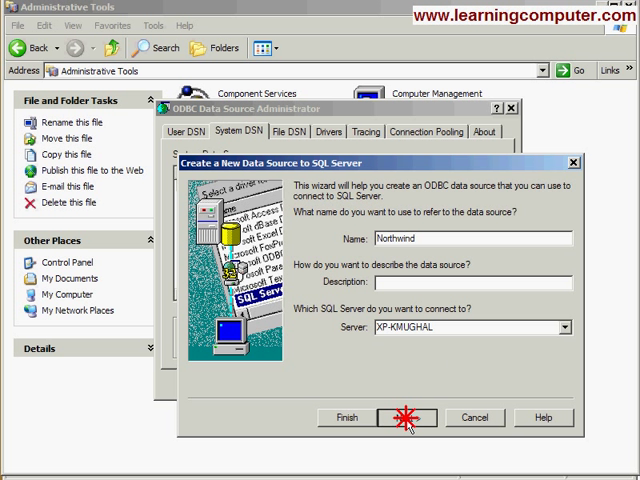
{"action": "left_click", "coordinate": [400, 416]}
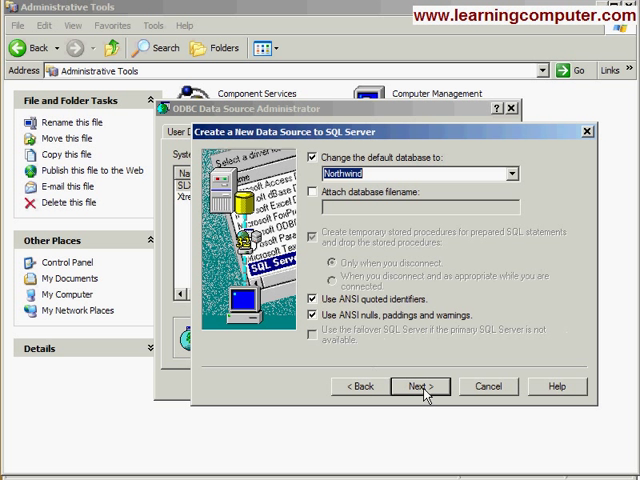
Step: Accept Northwind as default database with remaining options at defaults and finish the wizard
{"action": "left_click", "coordinate": [420, 386]}
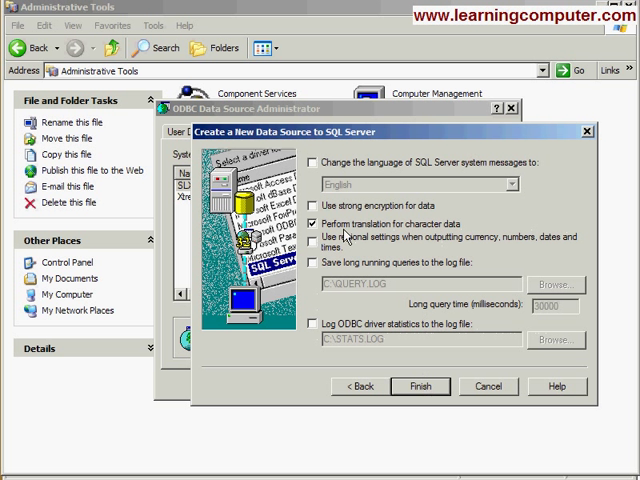
{"action": "left_click", "coordinate": [320, 164]}
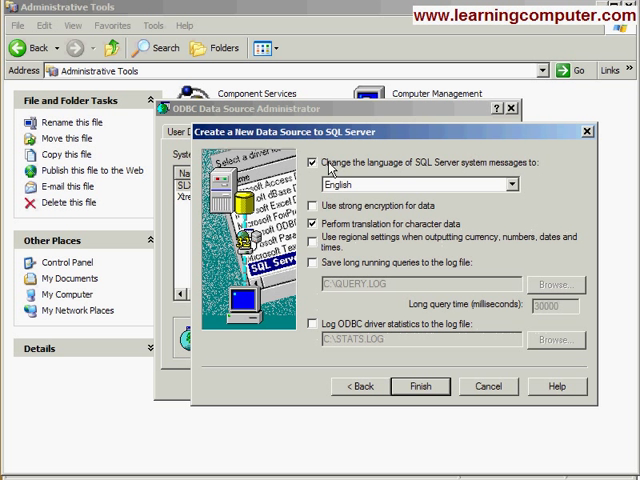
{"action": "mouse_move", "coordinate": [416, 390]}
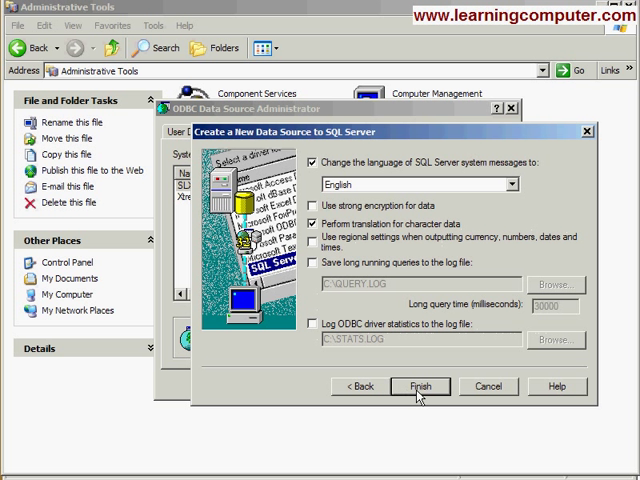
{"action": "left_click", "coordinate": [420, 386]}
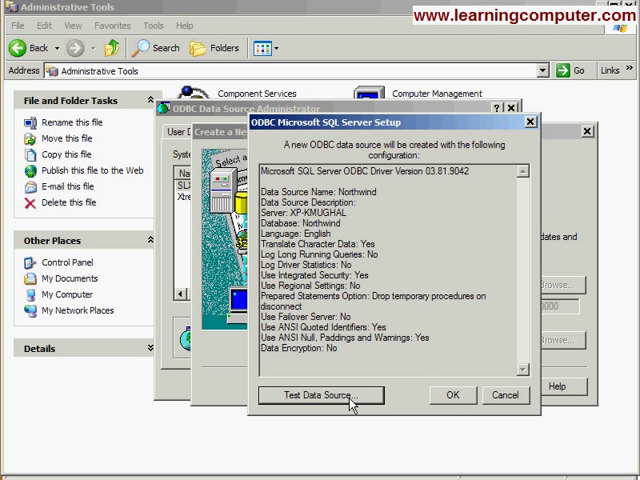
Step: Run Test Data Source on the Northwind DSN to confirm tests completed successfully
{"action": "left_click", "coordinate": [318, 396]}
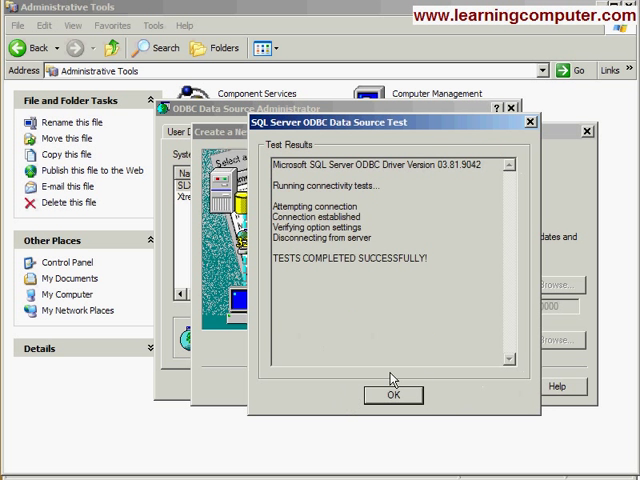